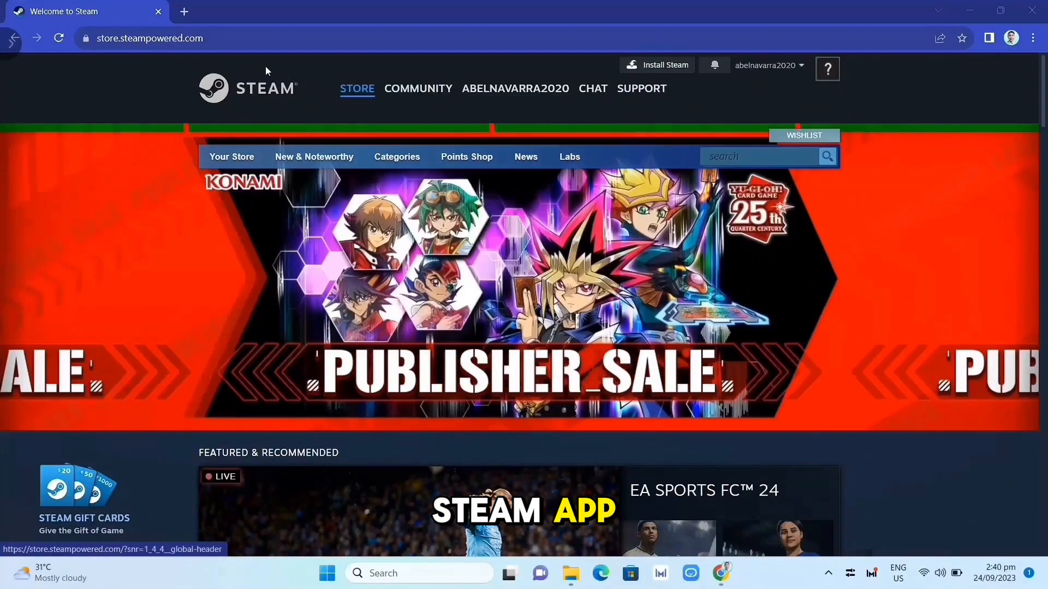
Step: Go from the Steam store homepage to the About page offering the Windows download
left_click(149, 38)
type("/about/")
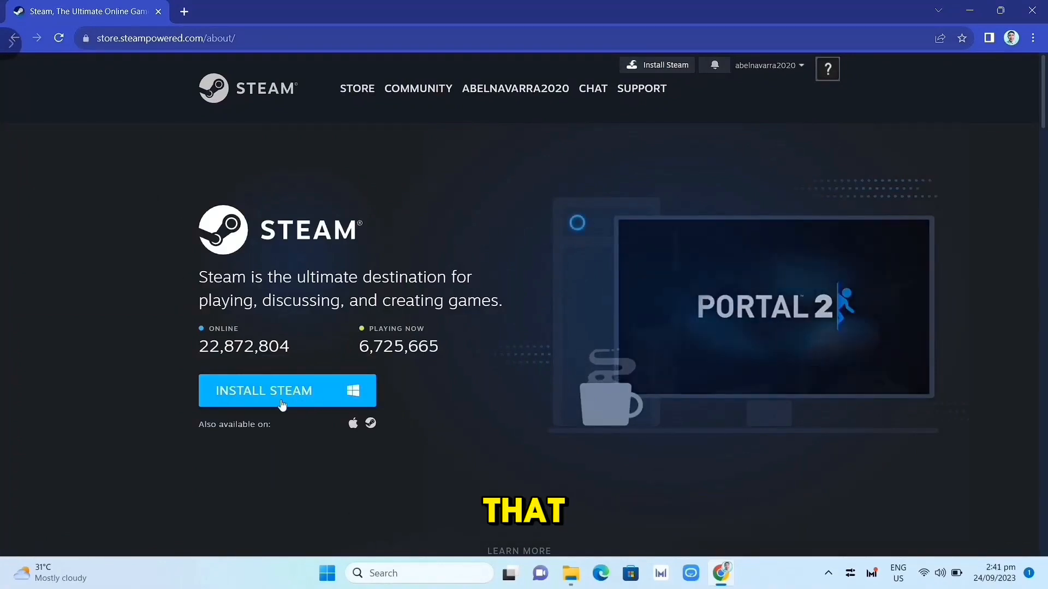
Step: Download SteamSetup.exe via the blue Install Steam button
left_click(287, 391)
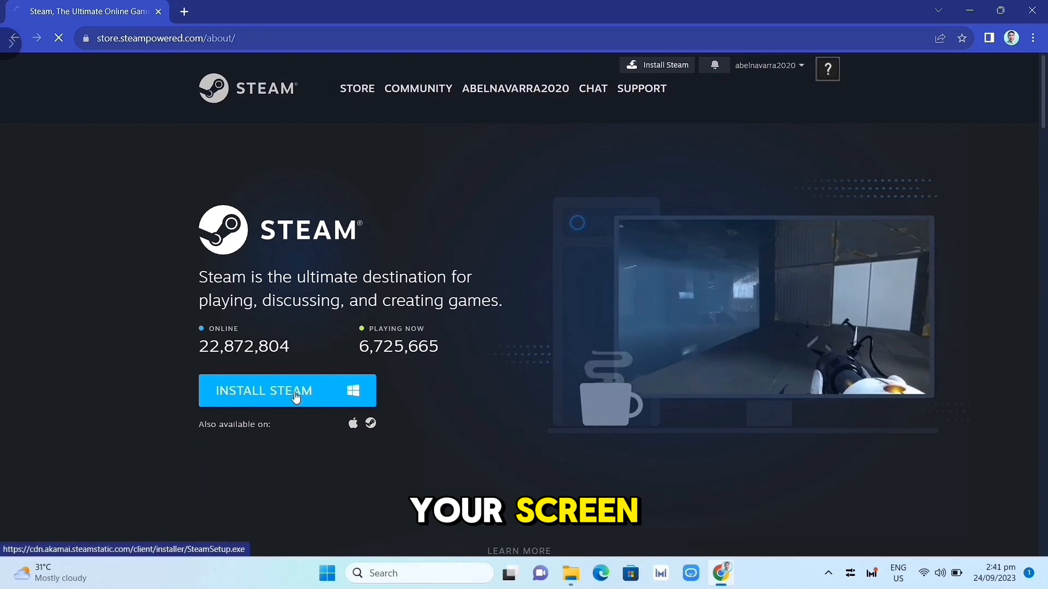
left_click(287, 390)
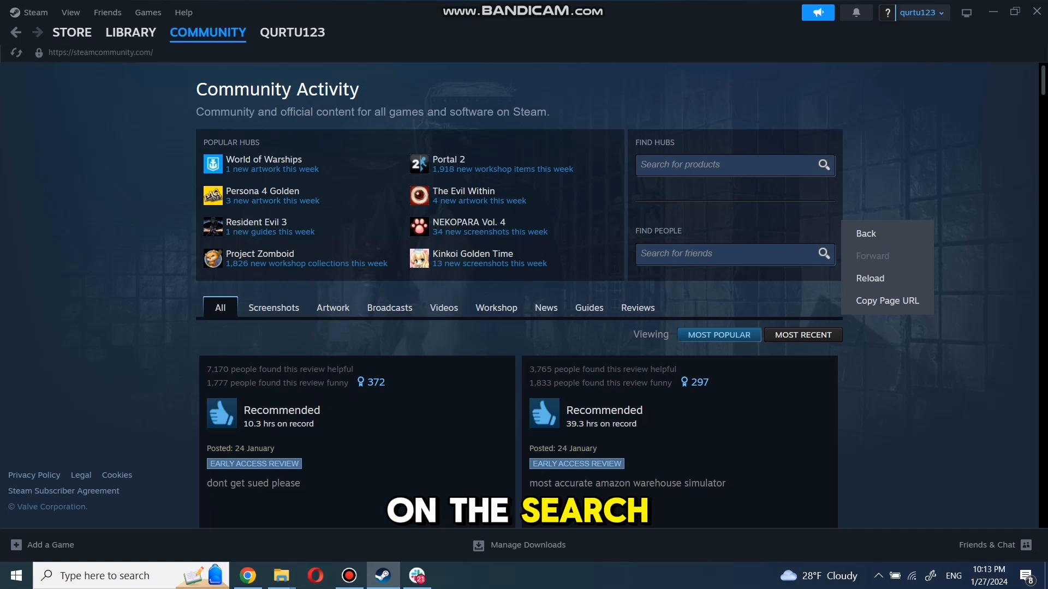
Step: Search the store for 'Terraria' and go to its store page from the suggestions
left_click(72, 31)
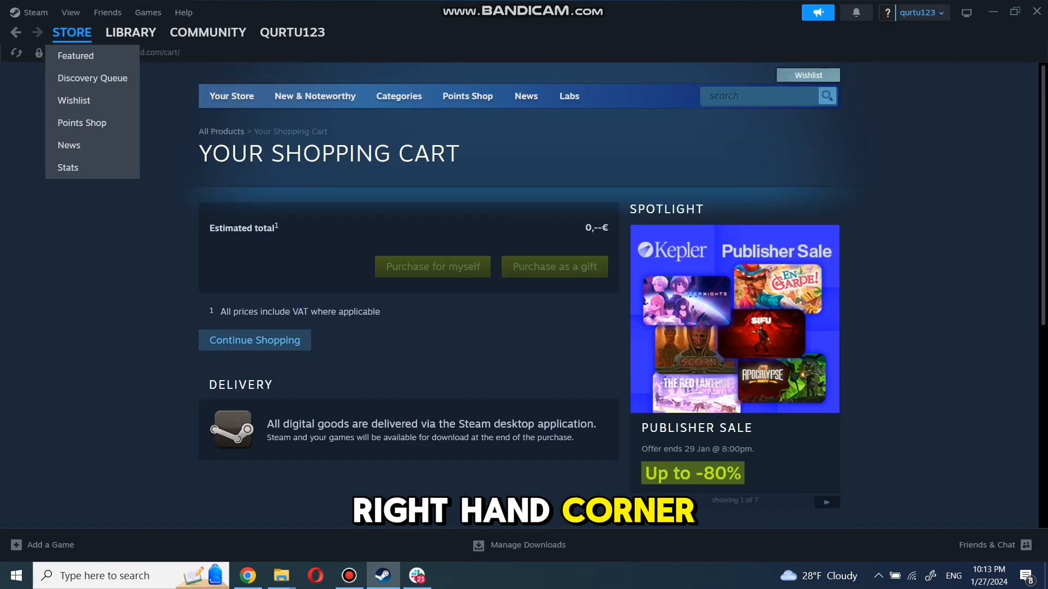
type("Terraria")
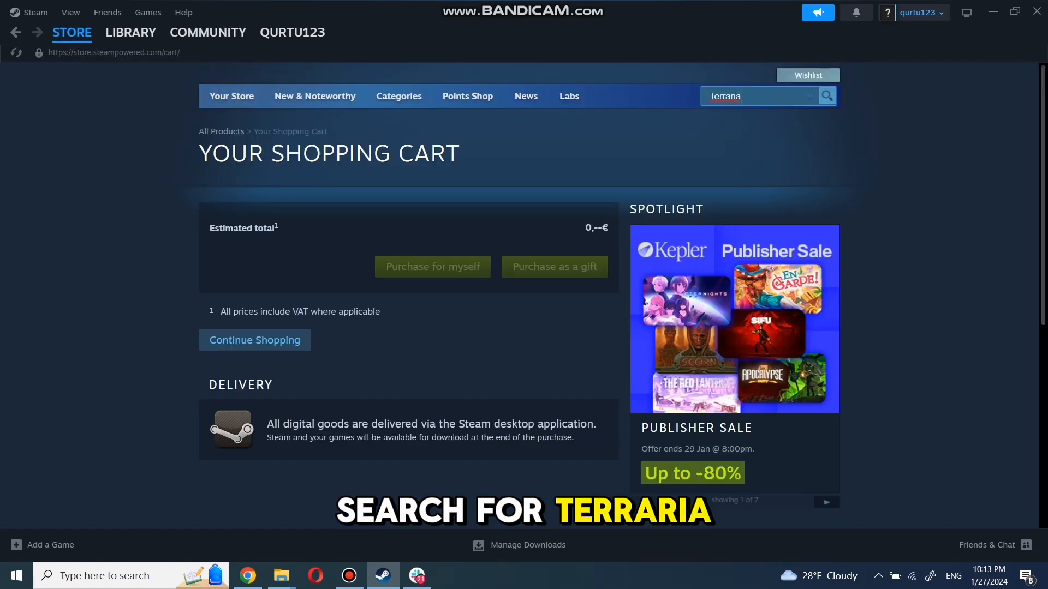
type("Terraria")
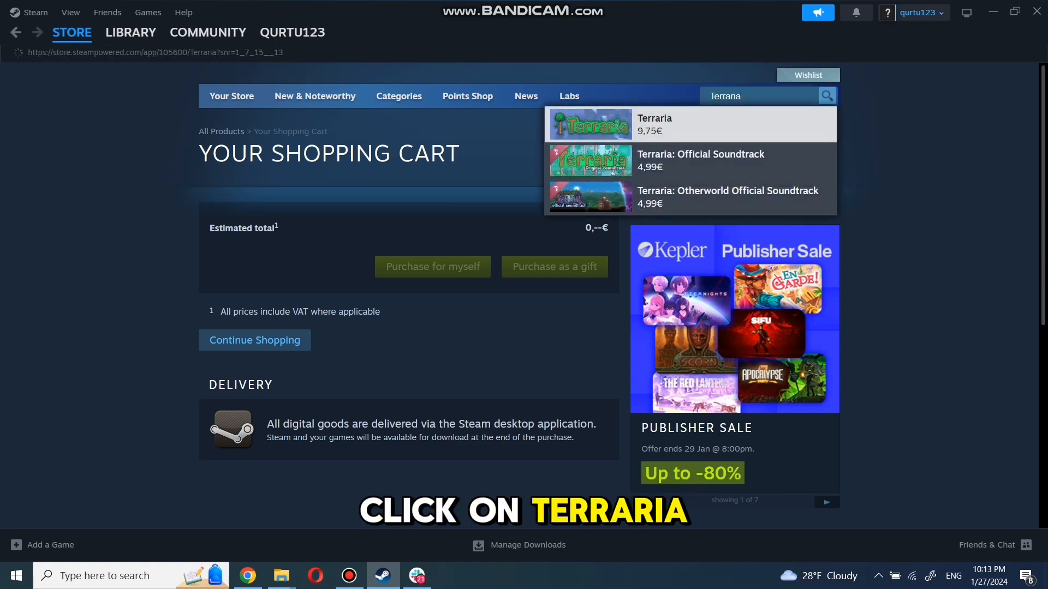
left_click(653, 123)
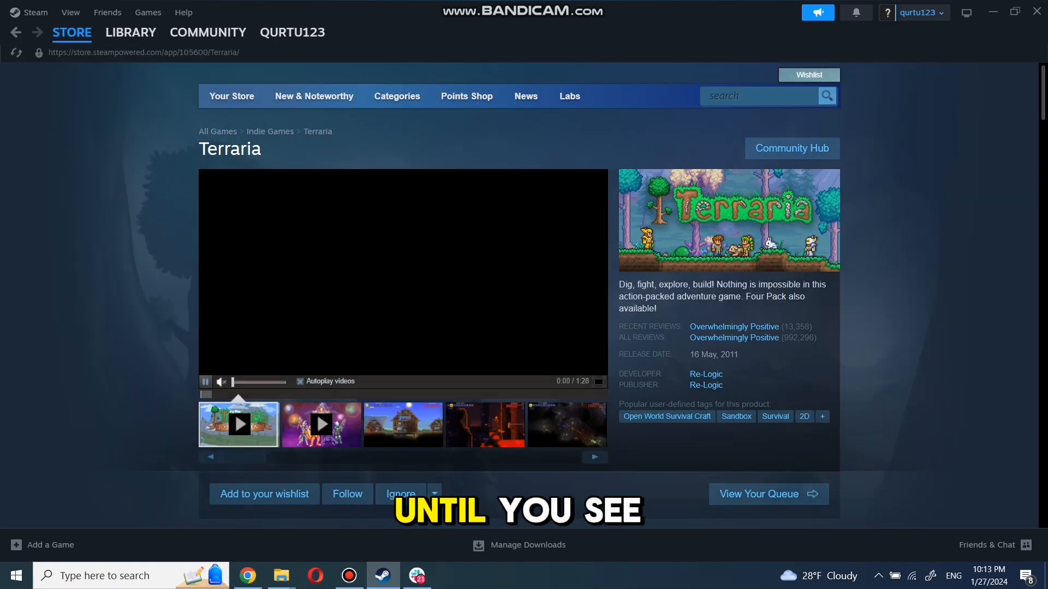
Step: Add the standard Terraria edition to the cart, totaling 9,75€
scroll("down", 3)
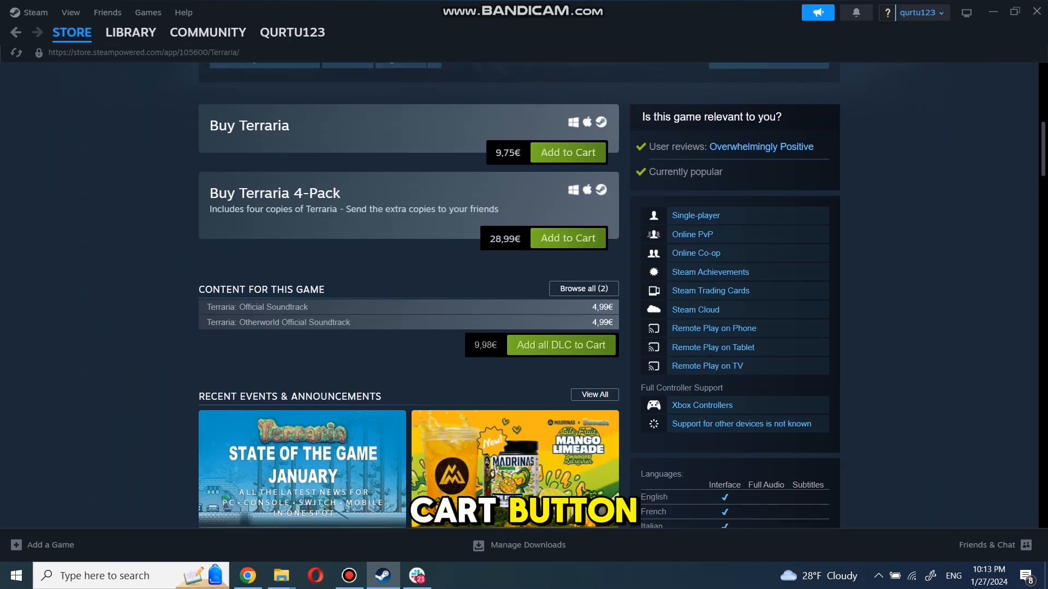
left_click(567, 153)
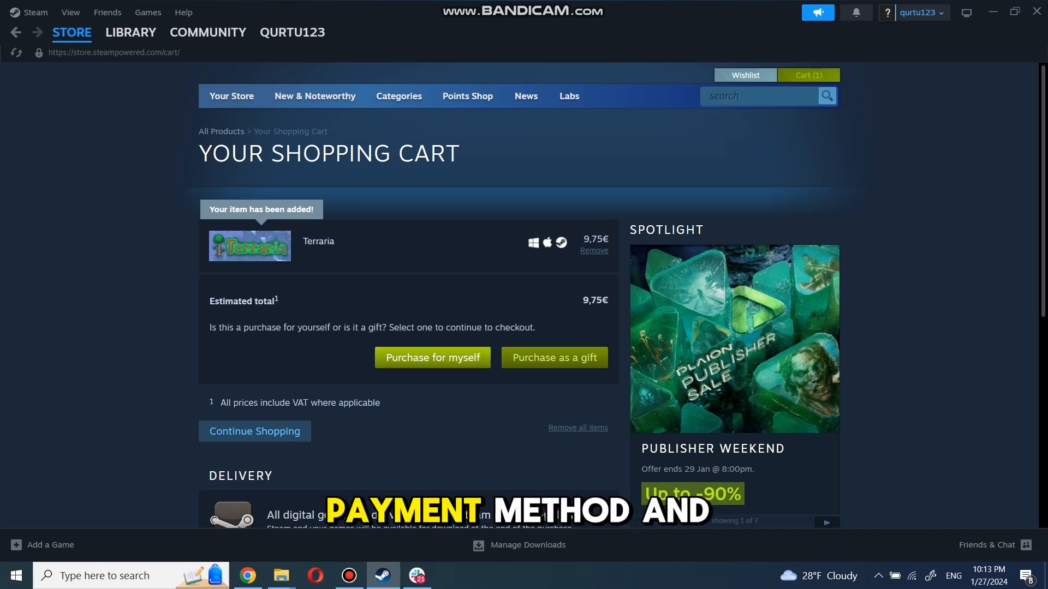
Step: Check out the Terraria cart as a purchase for myself, then switch to the Library
left_click(432, 358)
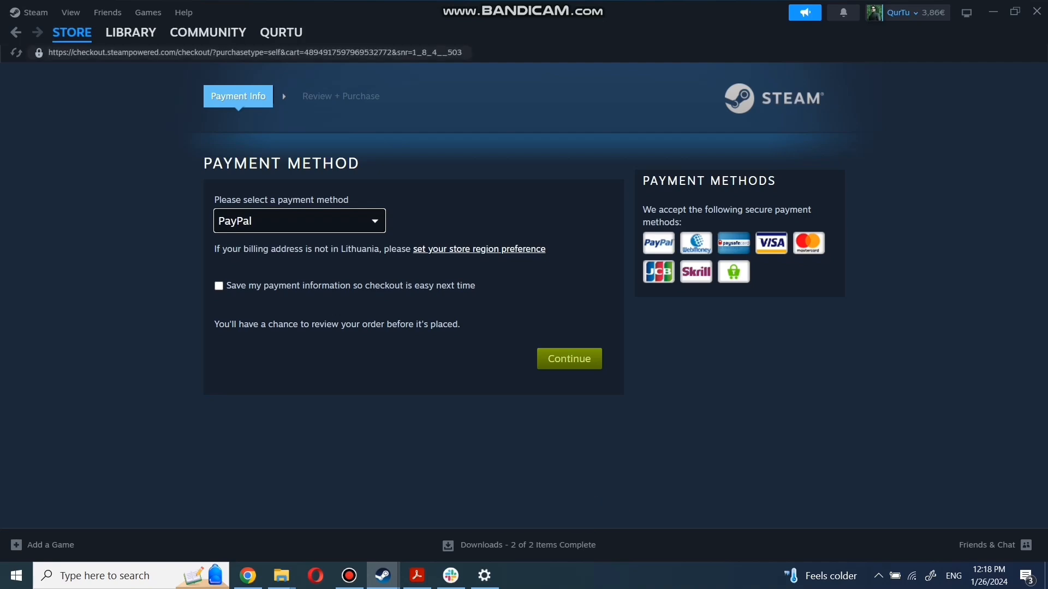
left_click(131, 31)
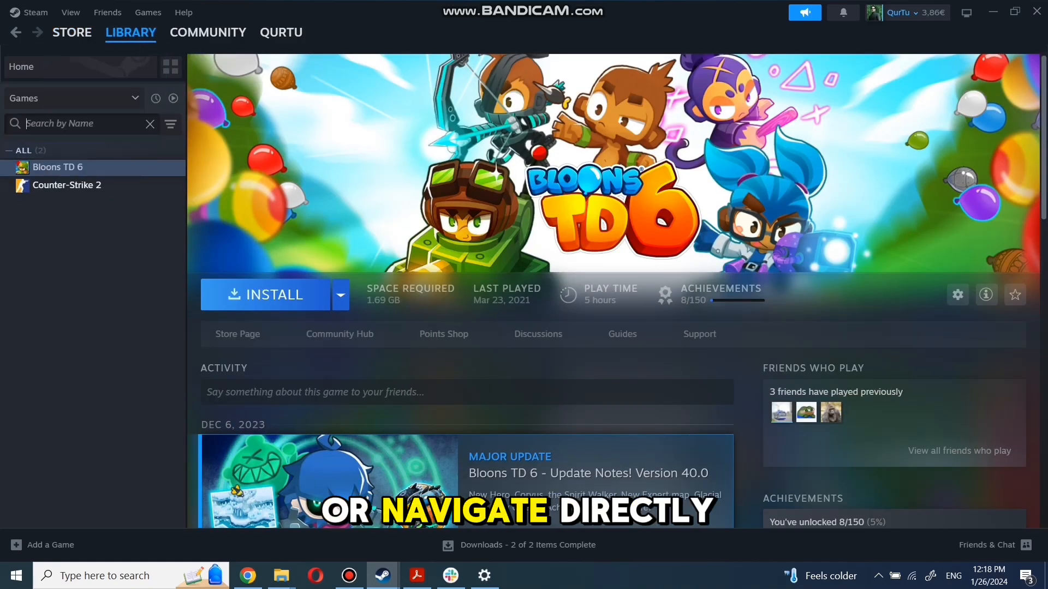
Step: Search the library for 'game', clear it, and start installing Bloons TD 6
type("game")
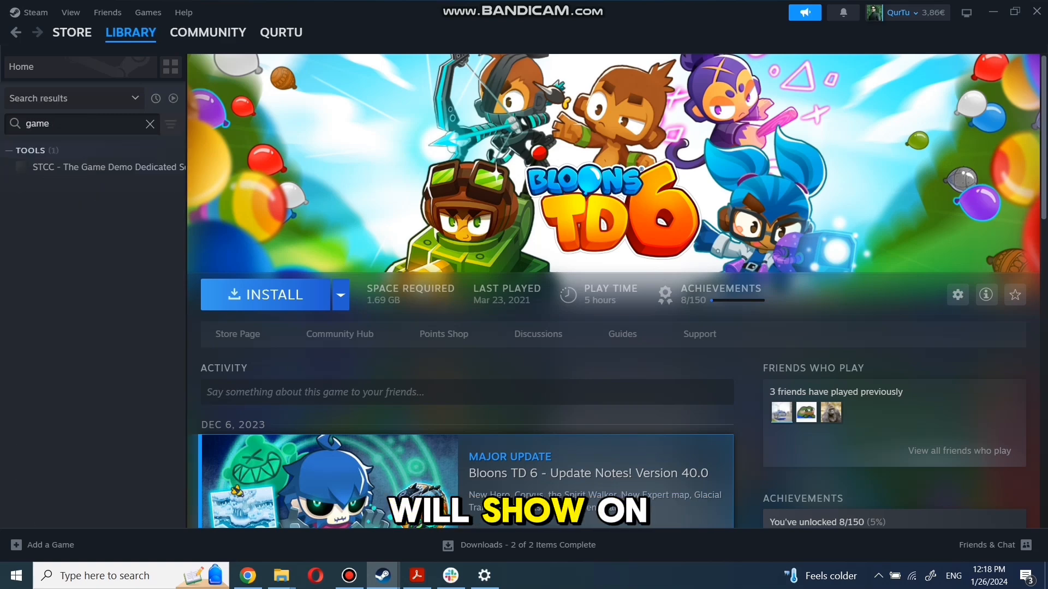
left_click(150, 123)
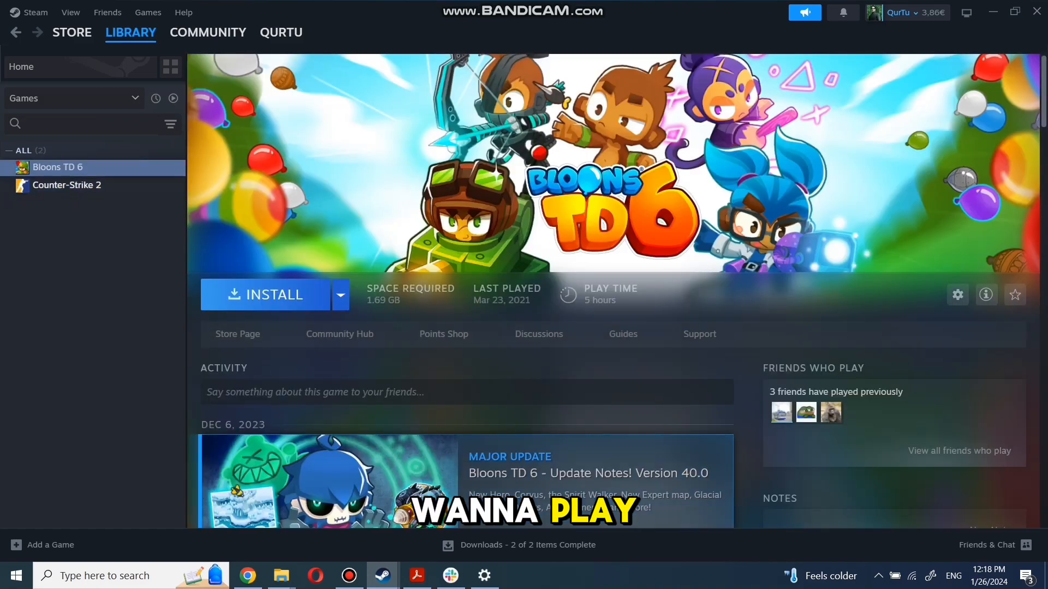
left_click(265, 295)
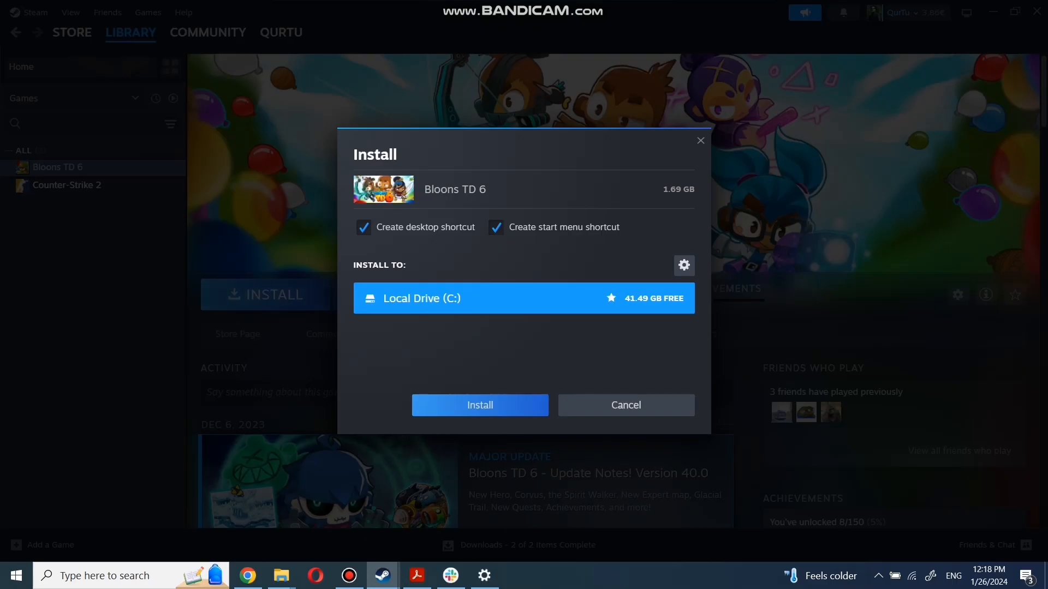
Step: Install Bloons TD 6 to Local Drive (C:) and launch it with Play
left_click(479, 405)
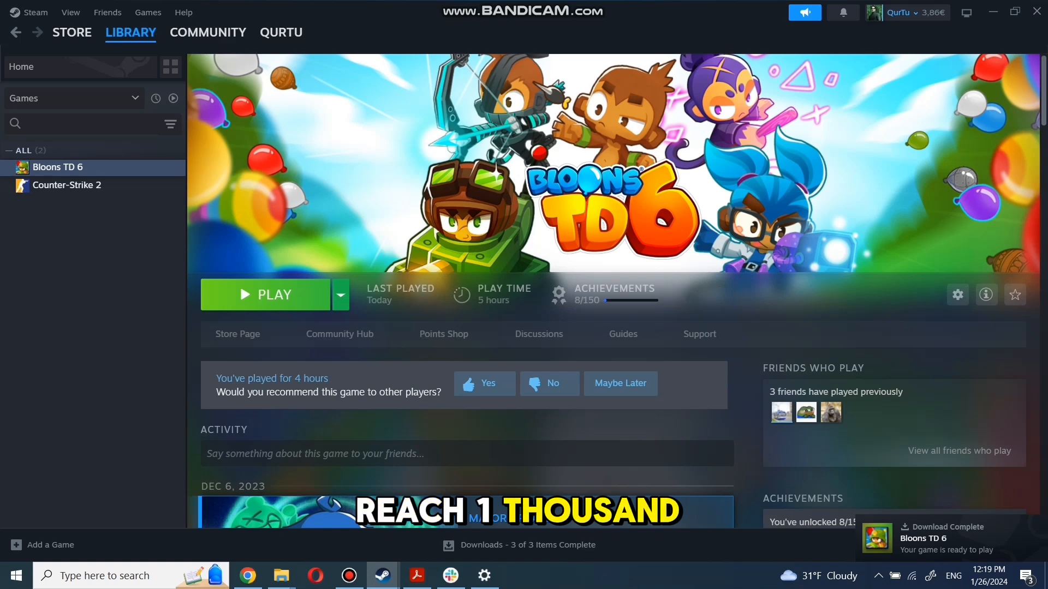
left_click(264, 295)
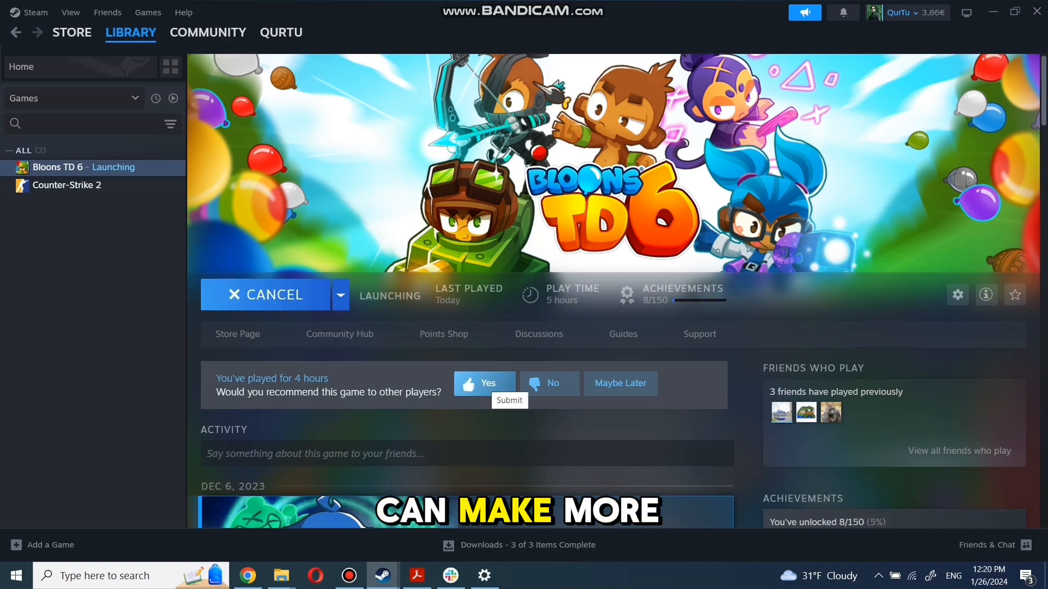